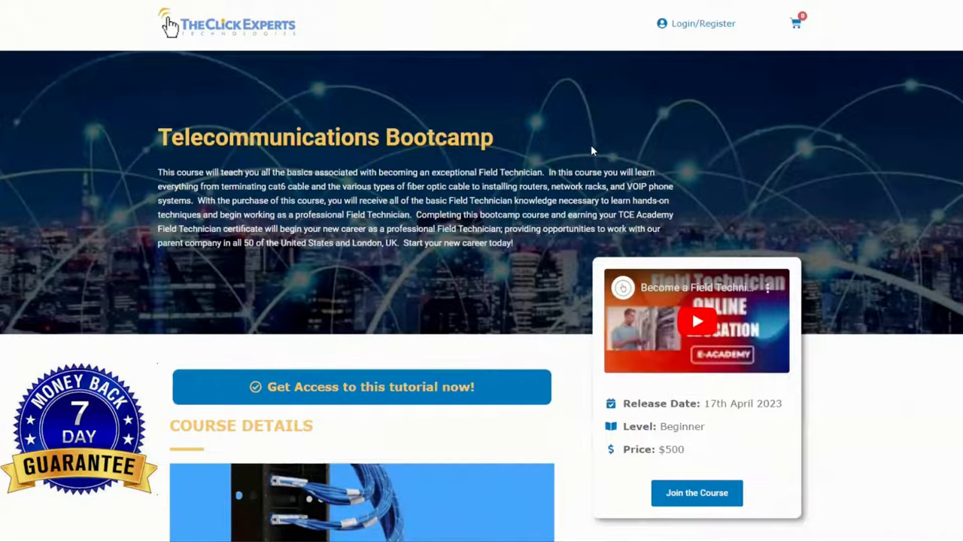
{"action": "mouse_move", "coordinate": [580, 149]}
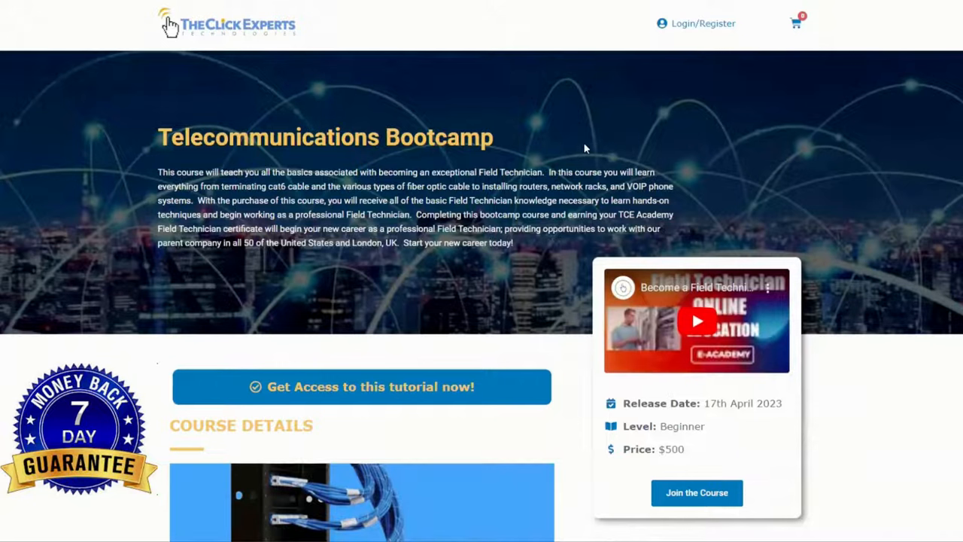
{"action": "scroll", "scroll_direction": "down", "scroll_amount": 3}
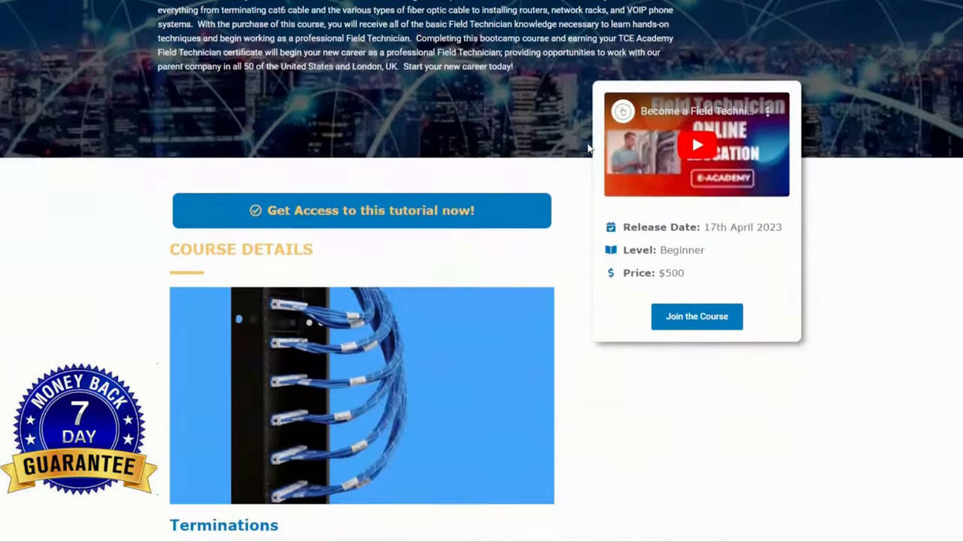
{"action": "scroll", "scroll_direction": "down", "scroll_amount": 3}
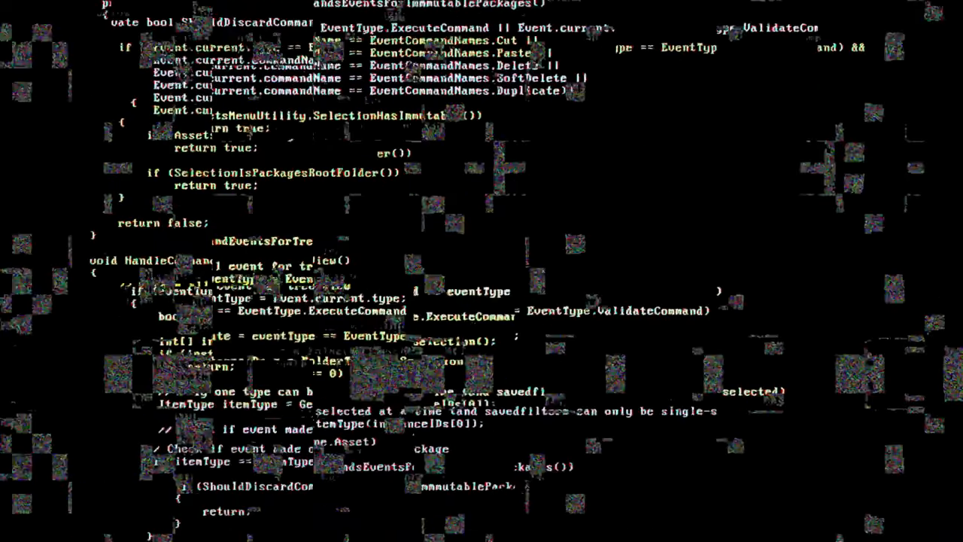
{"action": "scroll", "scroll_direction": "down", "scroll_amount": 3}
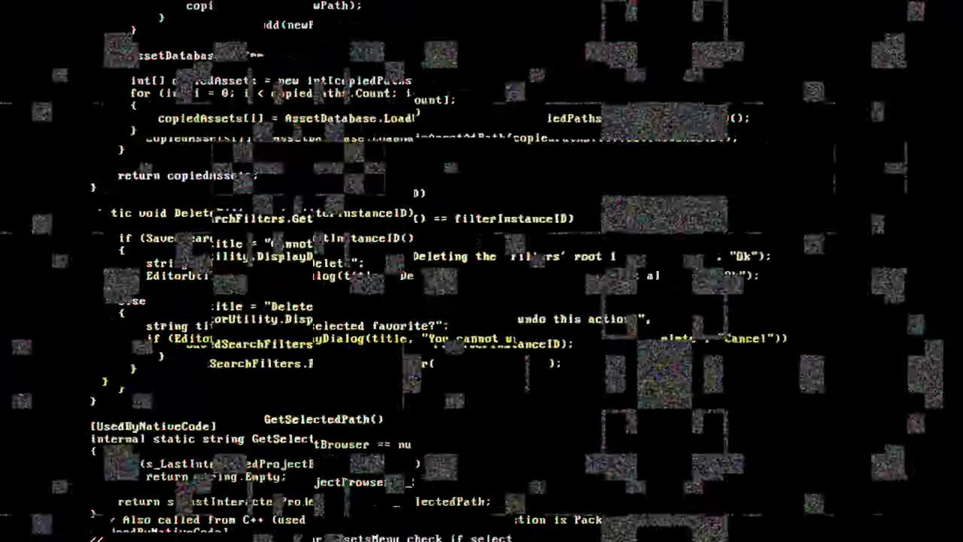